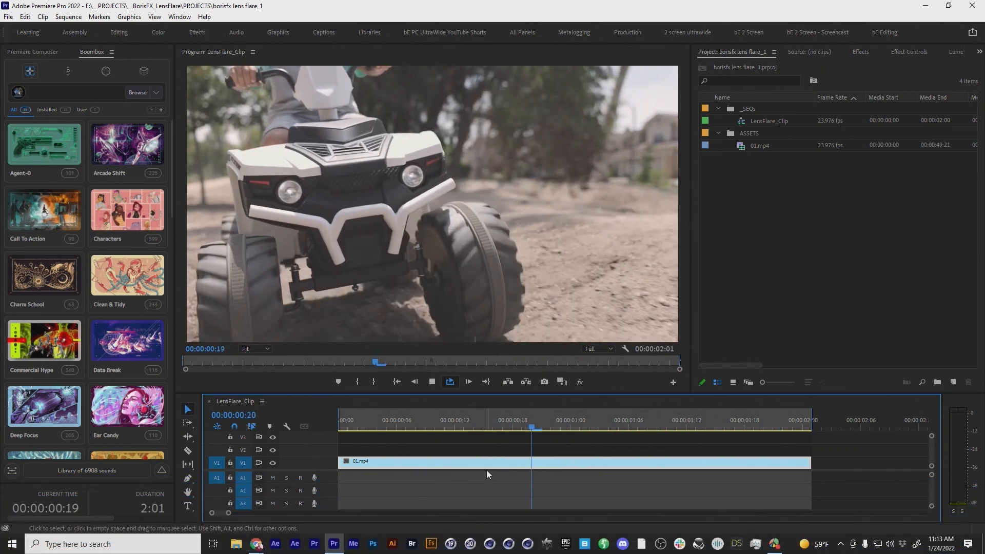
Step: Scrub the quad bike clip to review it and settle near its start frame
click(473, 426)
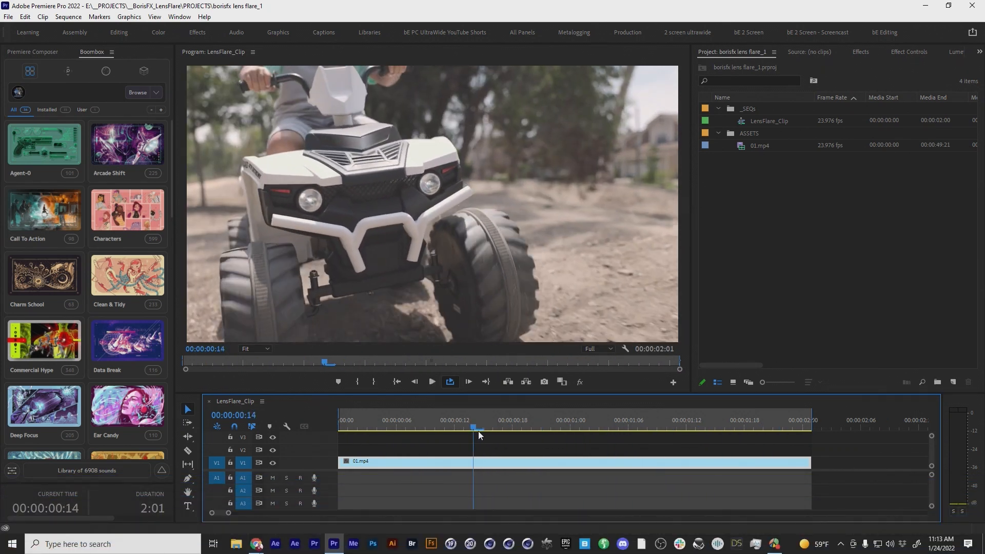
mouse_move(315, 204)
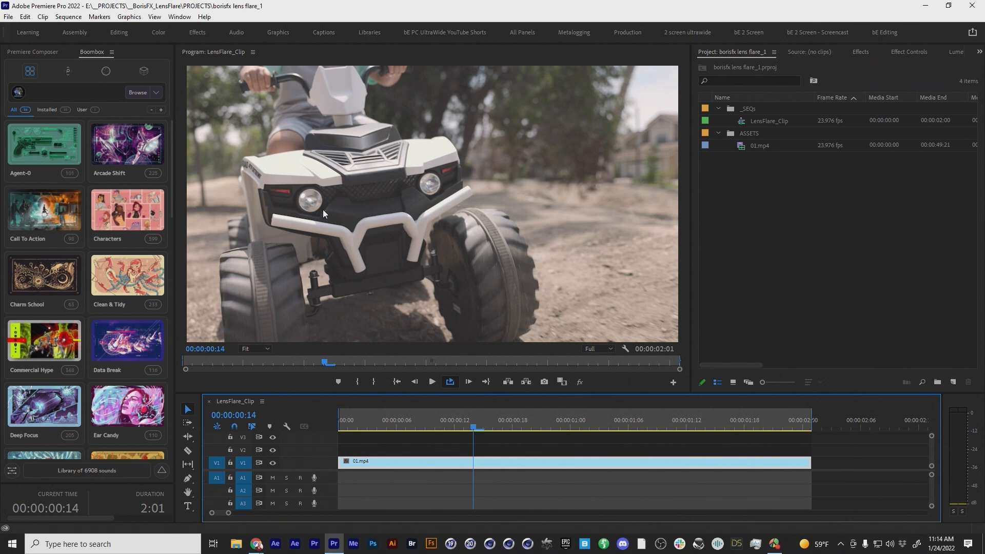
click(482, 427)
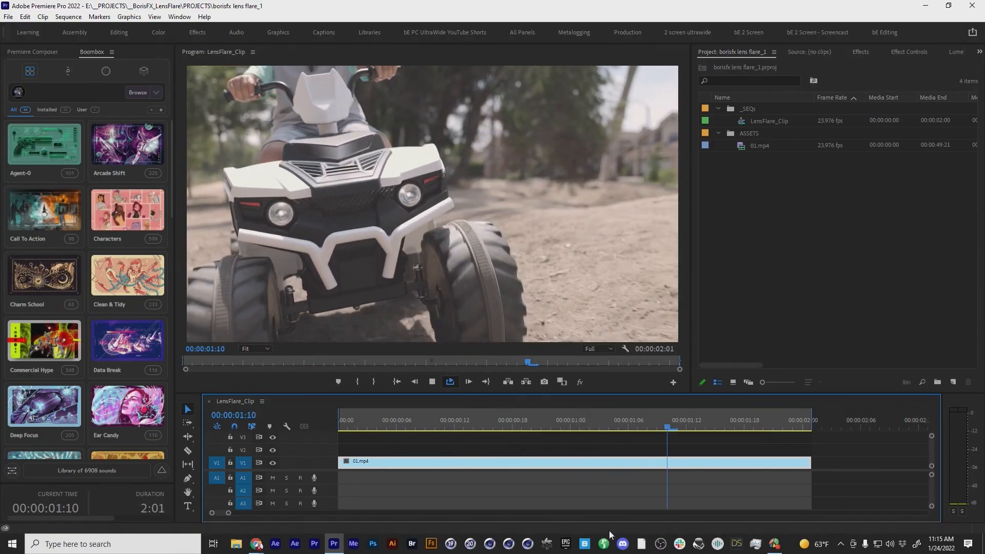
click(464, 426)
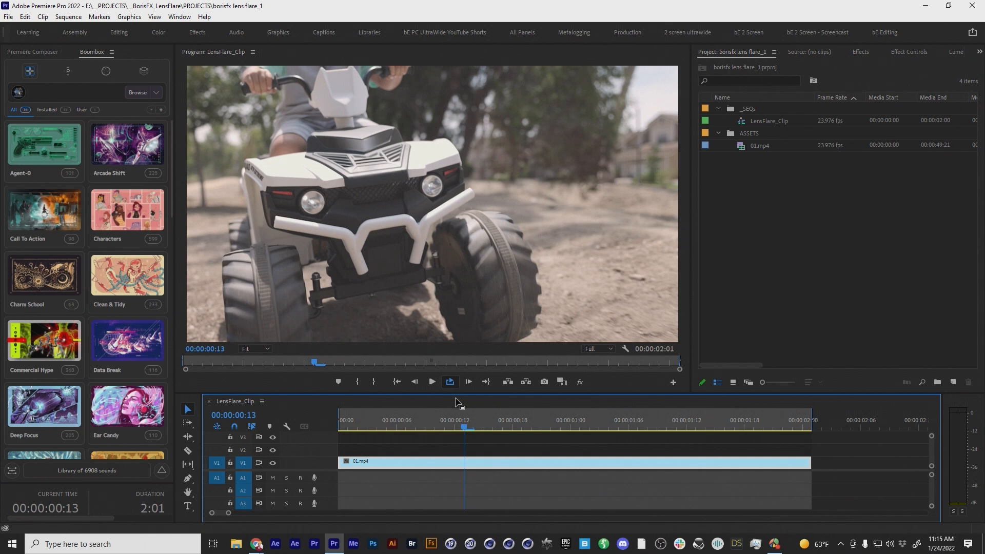
mouse_move(307, 221)
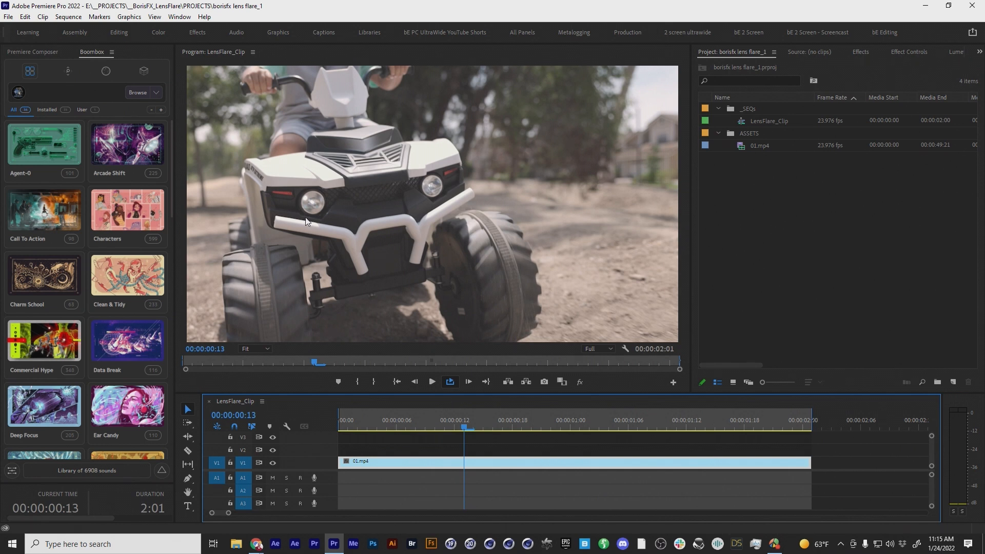
mouse_move(441, 446)
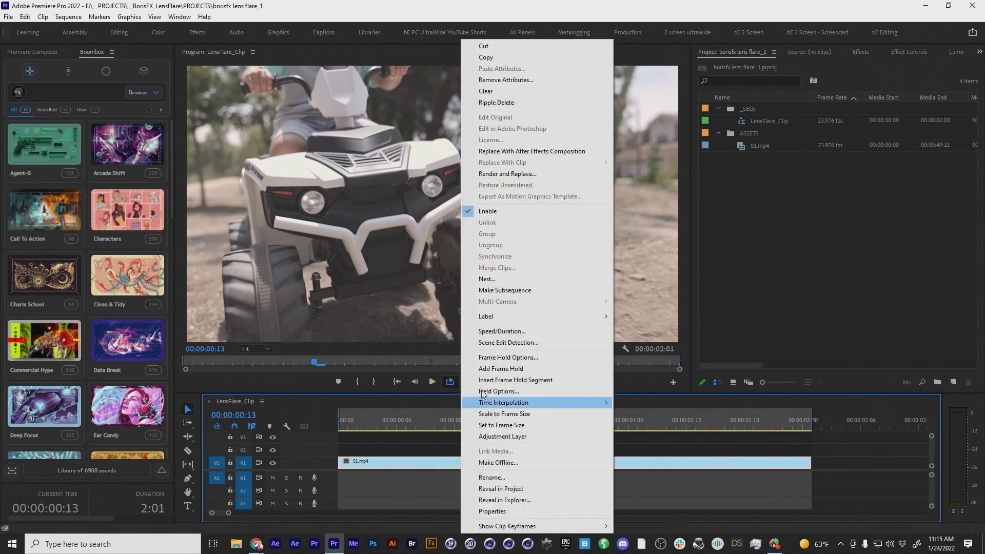
Step: Nest the clip as 'Nested Sequence 03', keeping the default name
click(487, 279)
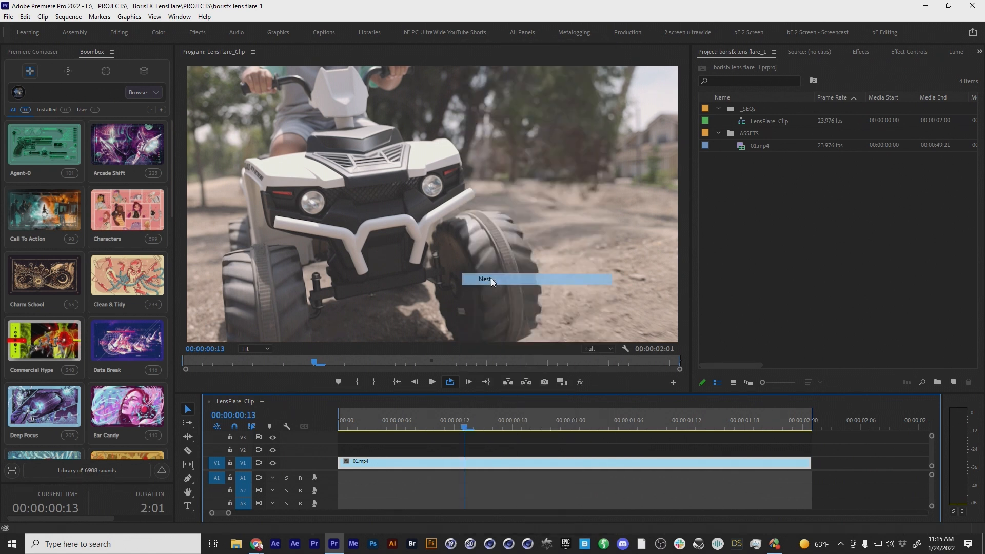
click(485, 279)
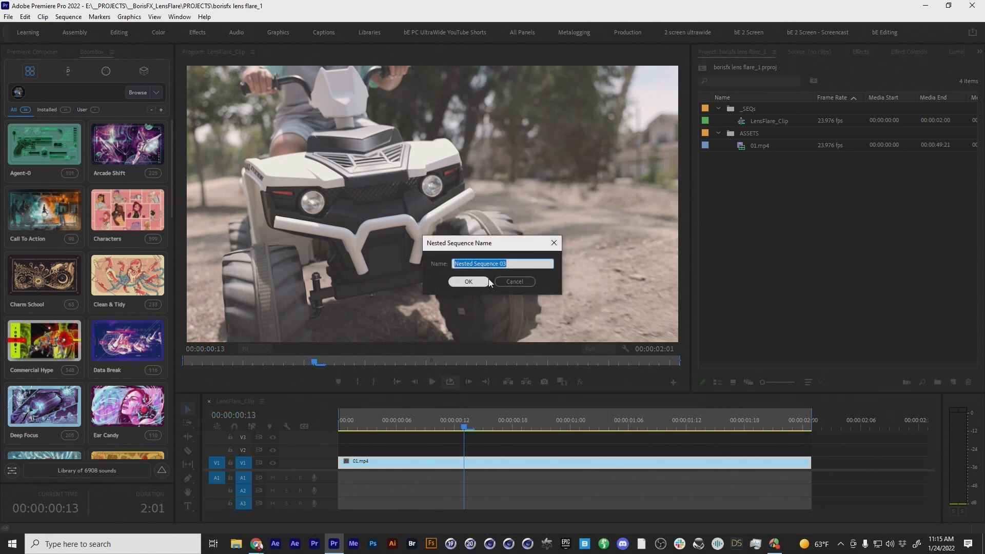
click(468, 281)
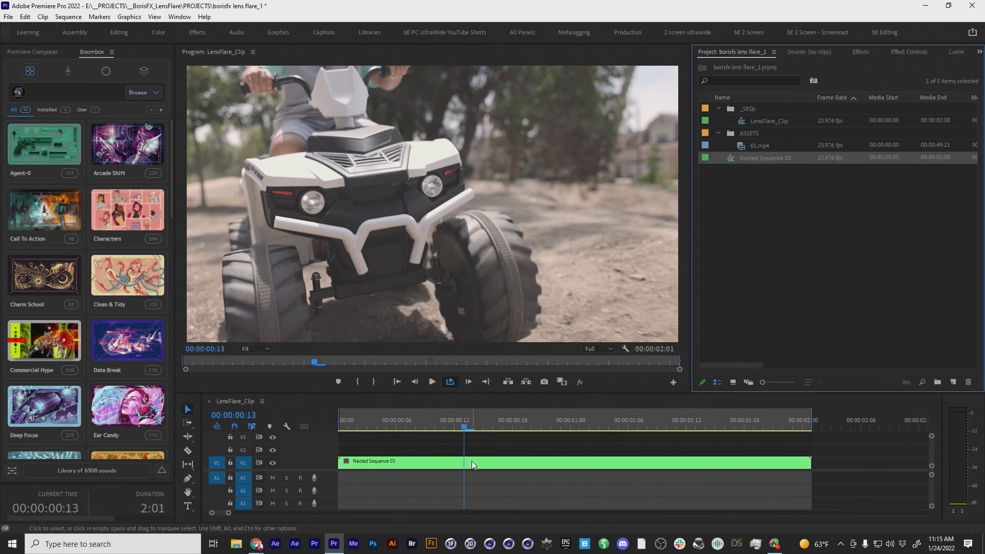
mouse_move(472, 465)
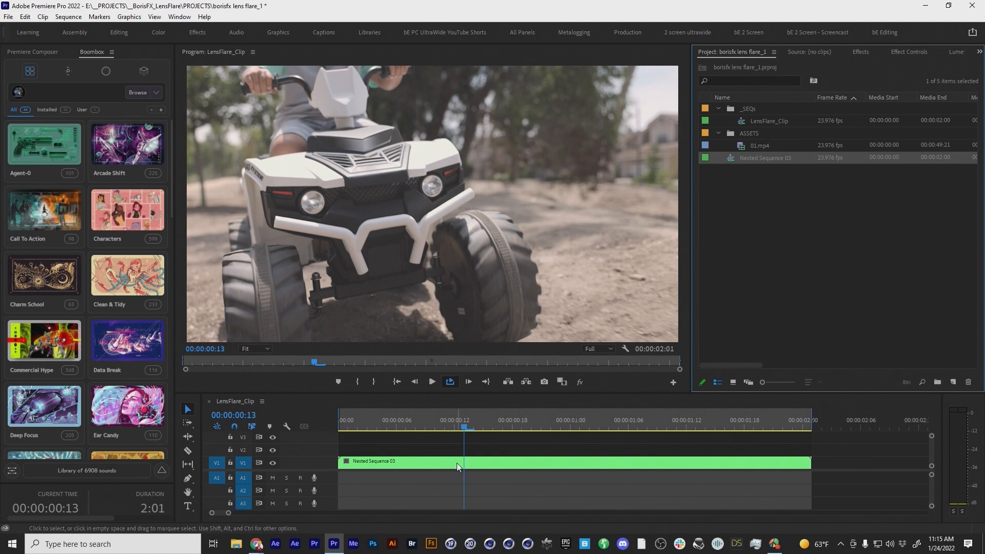
mouse_move(458, 466)
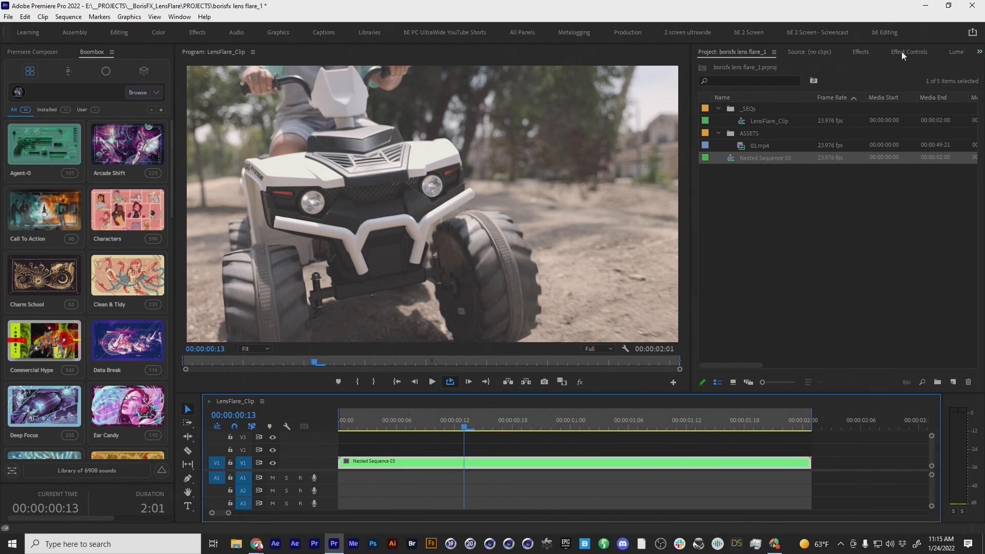
Step: Search the Effects panel for 's_le' to find Sapphire Lighting's S_LensFlare
click(860, 51)
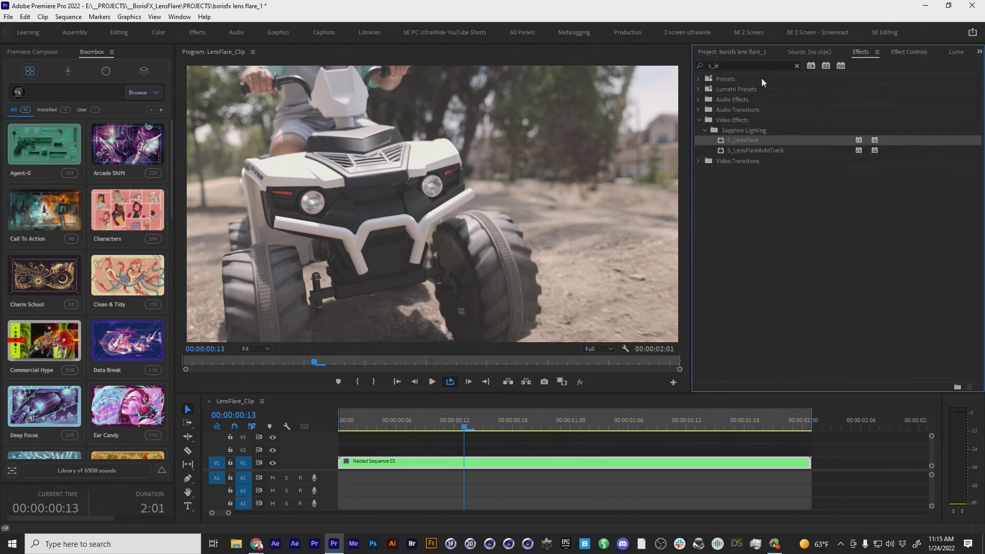
mouse_move(746, 140)
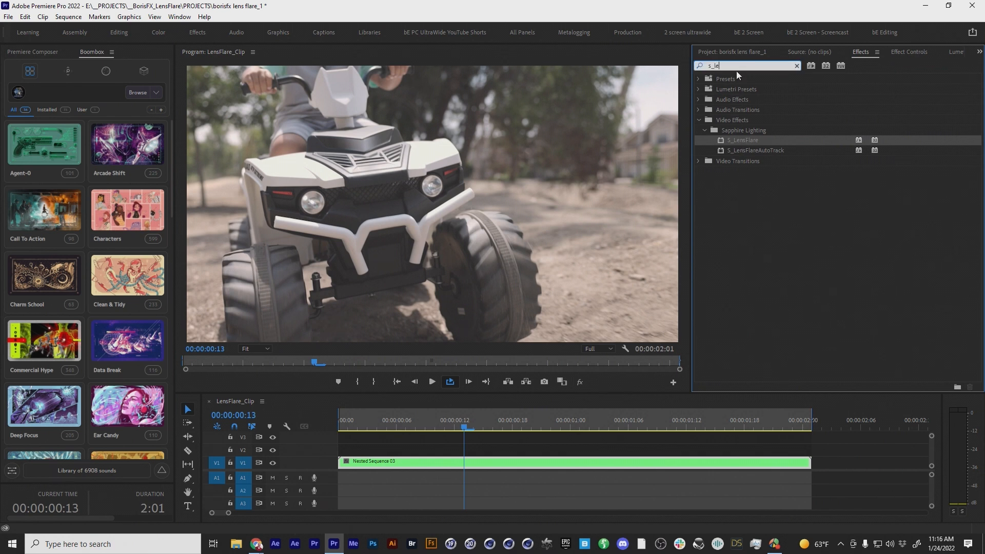
mouse_move(728, 77)
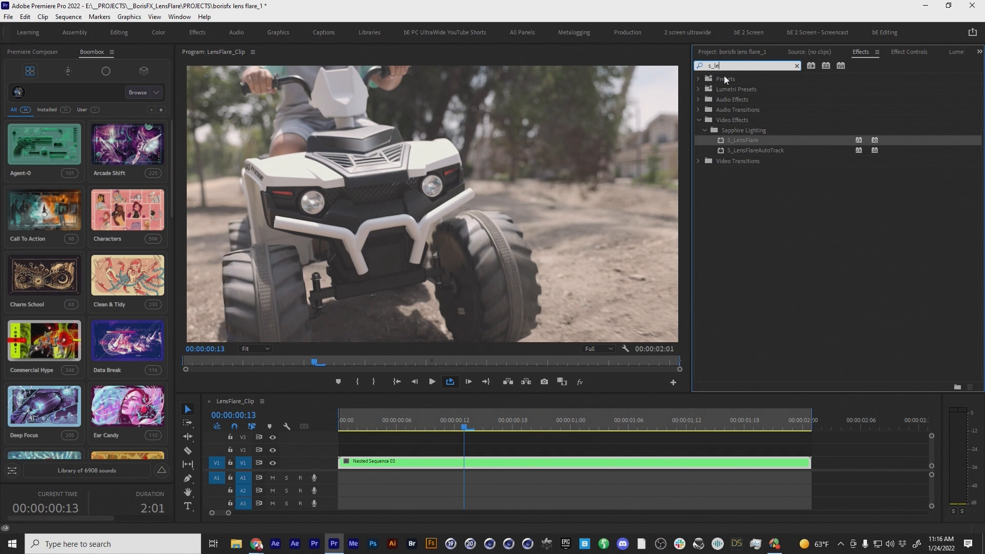
mouse_move(584, 340)
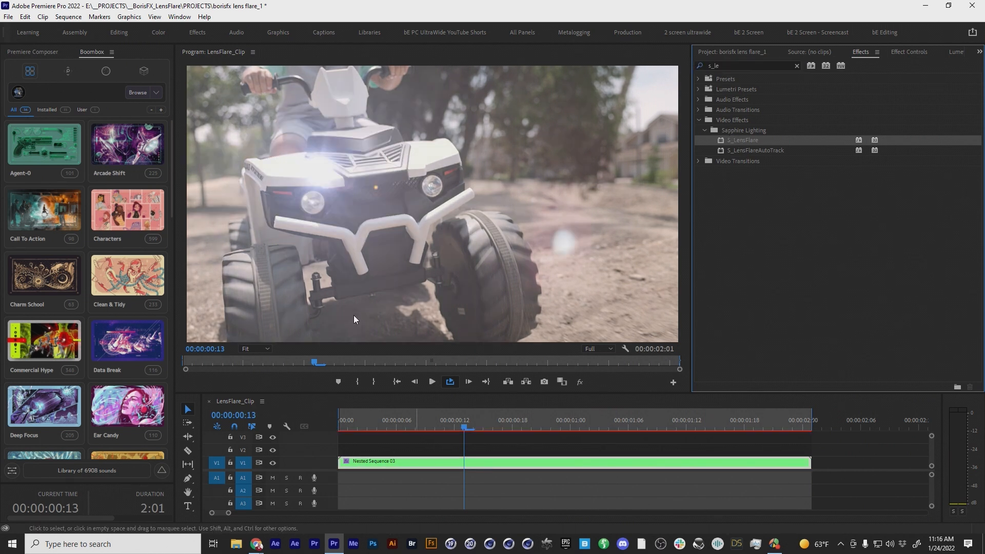
mouse_move(835, 64)
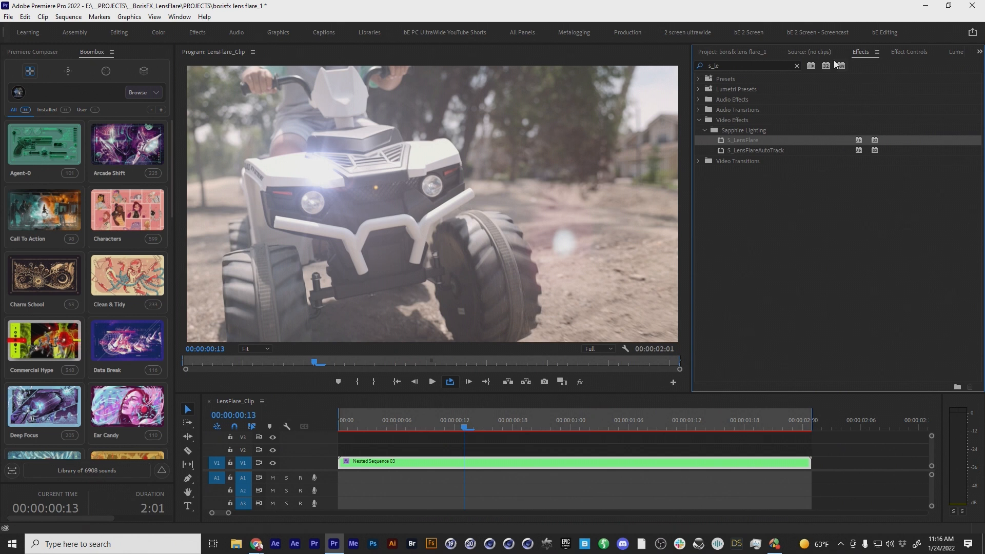
Step: Show the S_LensFlare parameters for the nested clip in Effect Controls
click(909, 52)
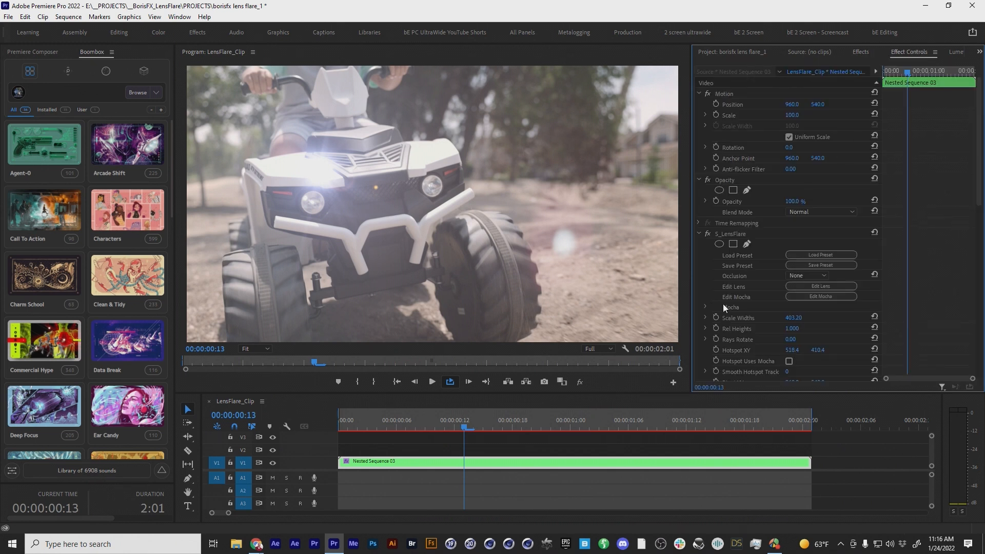
mouse_move(833, 250)
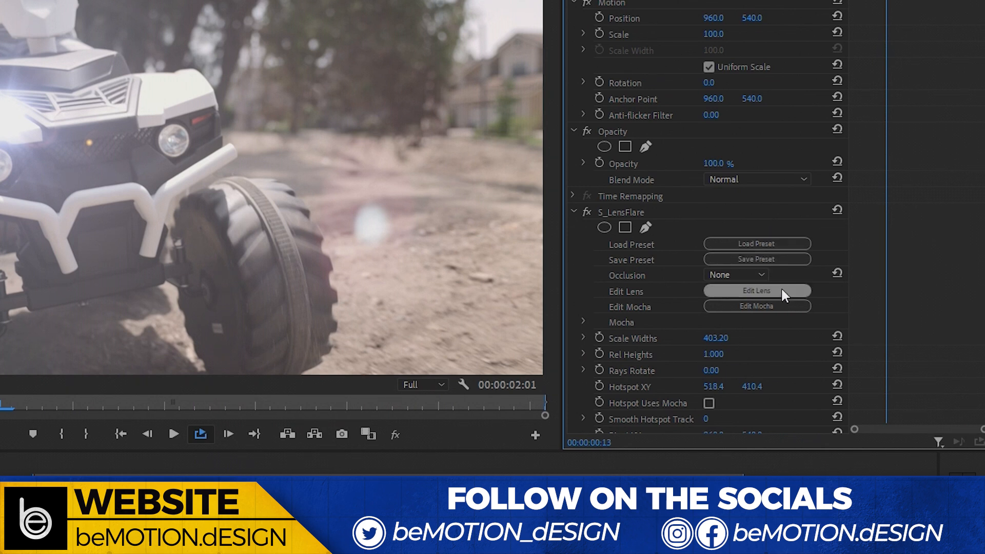
mouse_move(786, 286)
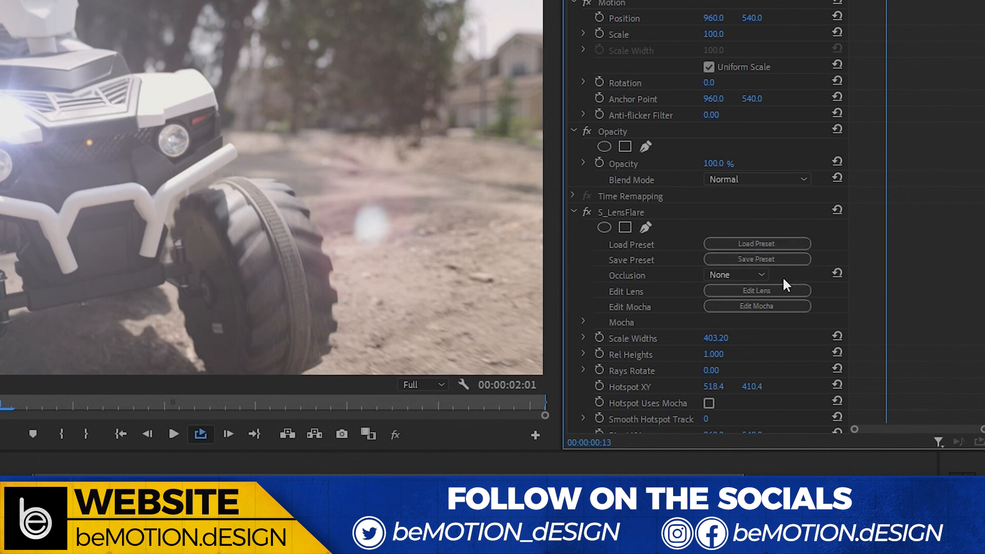
mouse_move(779, 309)
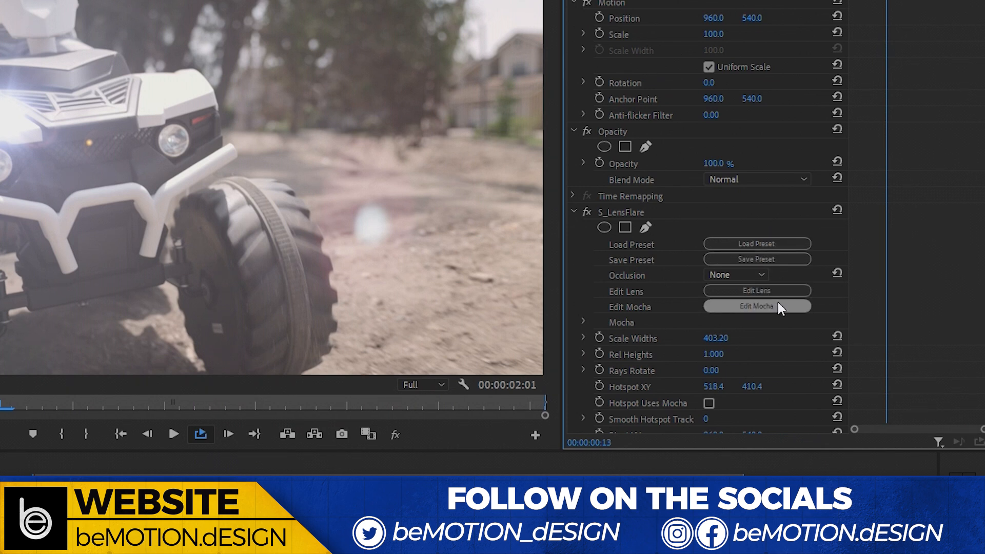
Step: Launch Mocha from S_LensFlare's Edit Mocha and keep the Essentials workspace
click(756, 306)
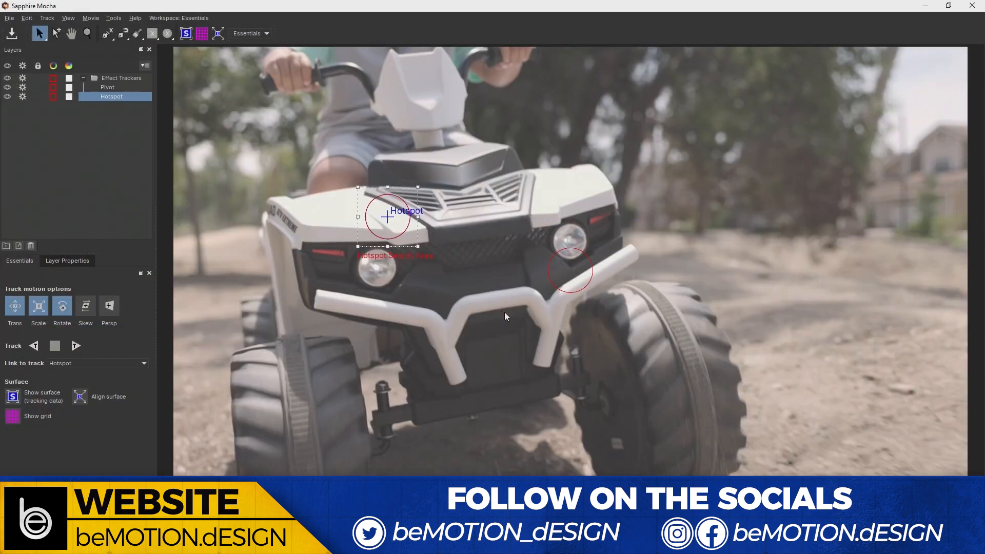
mouse_move(407, 229)
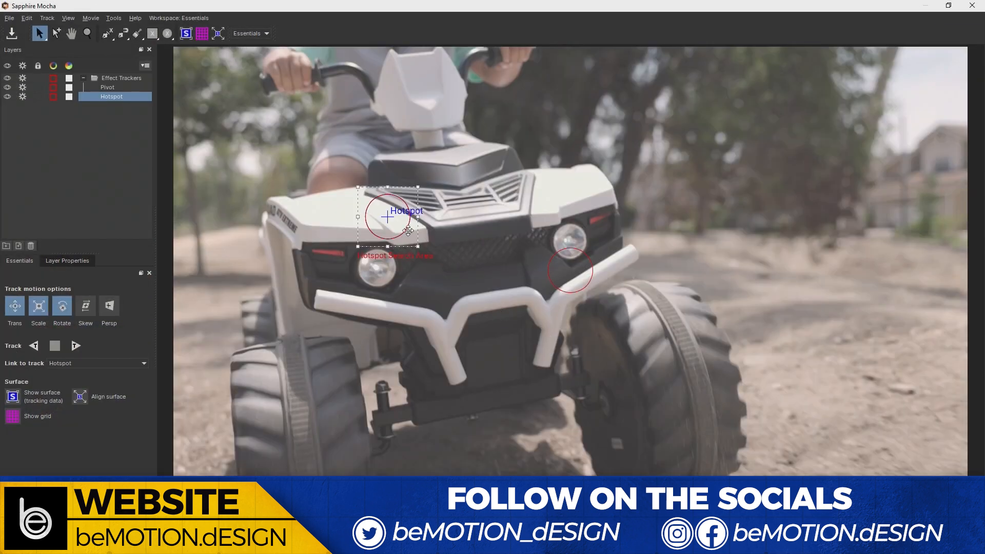
mouse_move(272, 36)
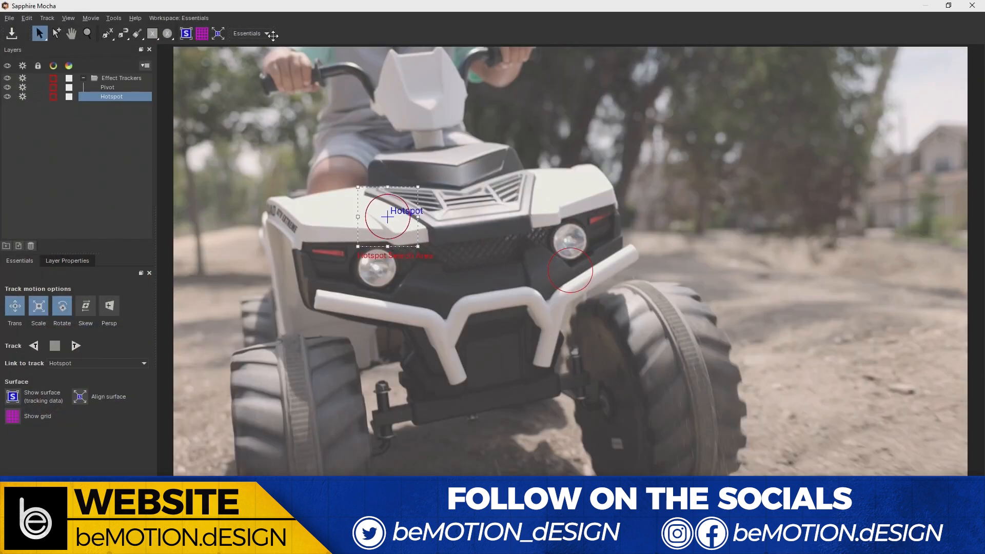
click(252, 33)
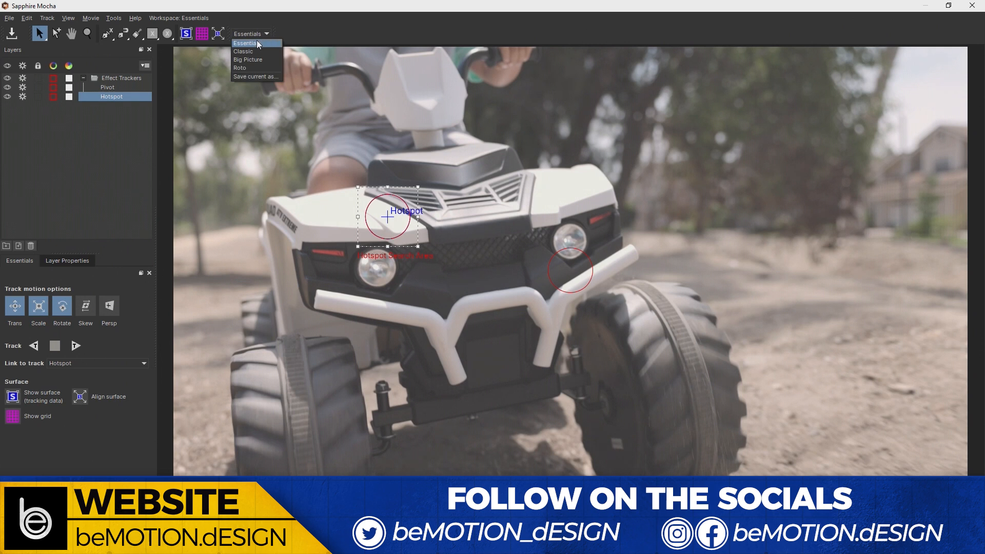
click(244, 43)
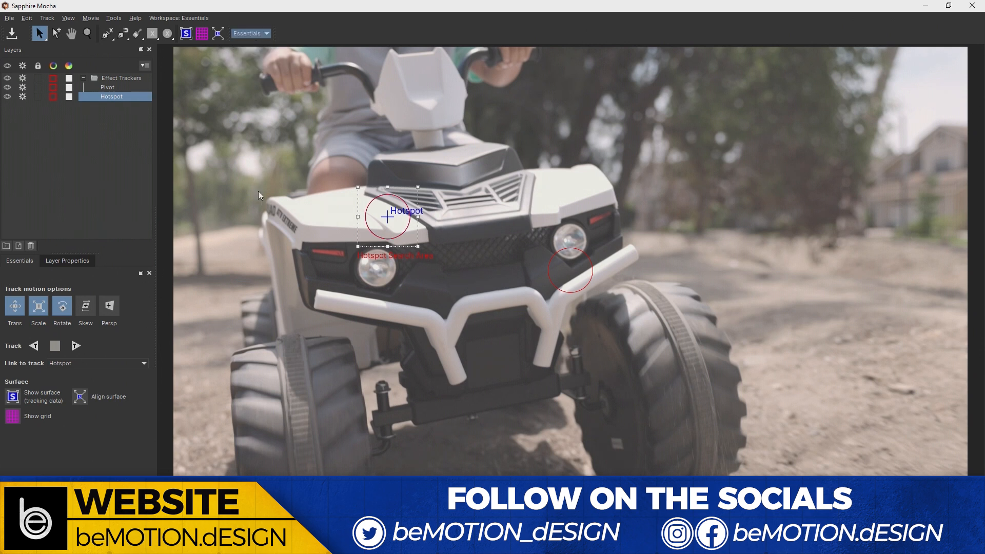
Step: Select the Pivot and Hotspot tracker layers in Mocha's Layers panel
click(107, 86)
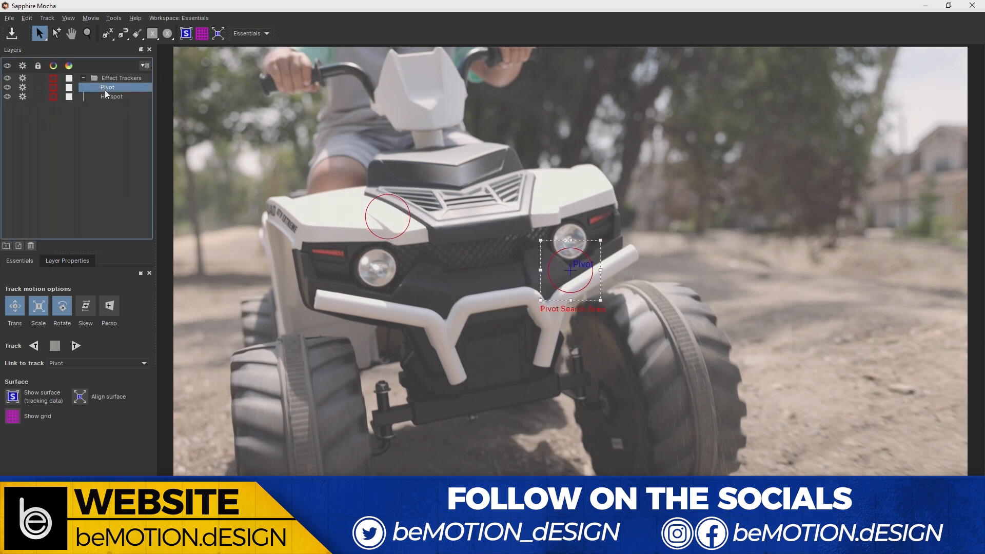
click(111, 97)
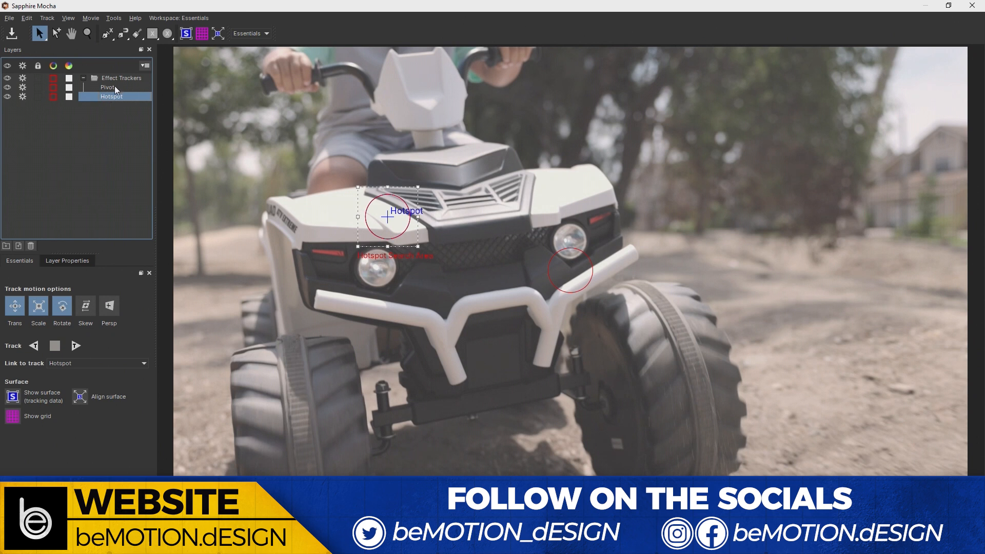
mouse_move(388, 228)
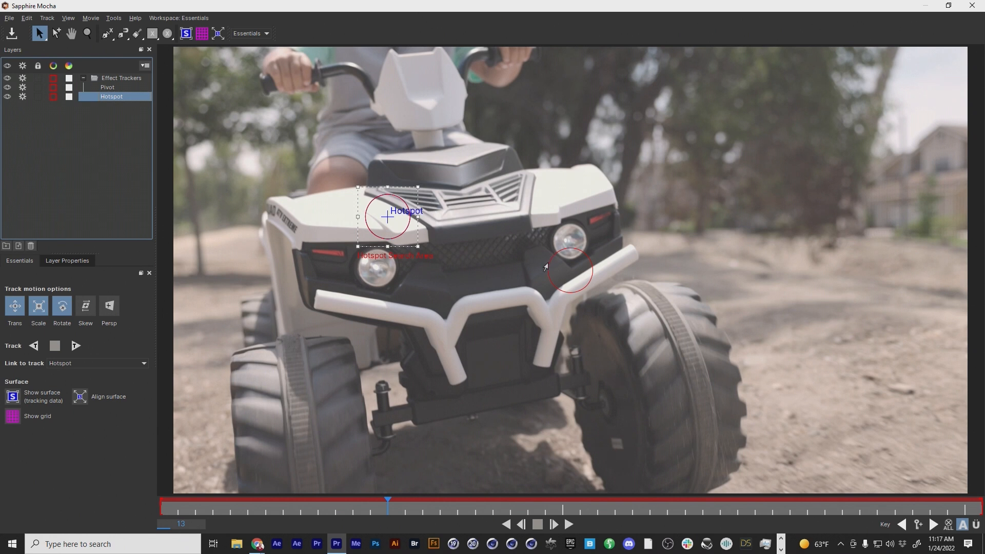
mouse_move(123, 88)
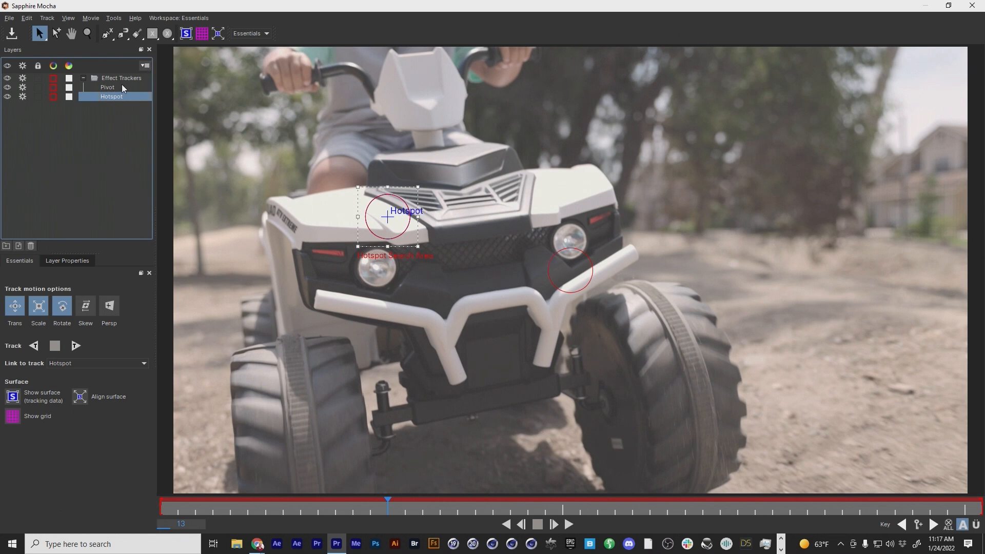
click(107, 87)
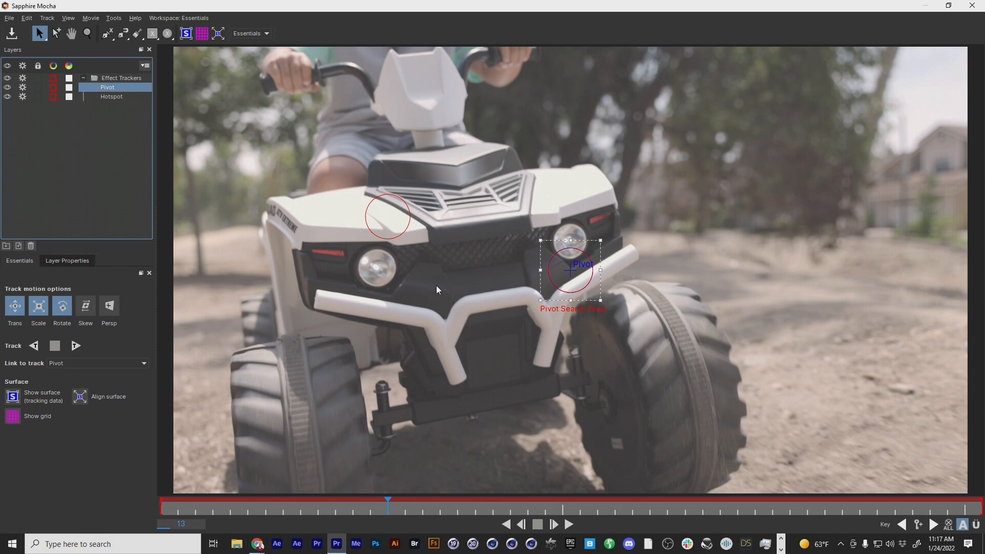
mouse_move(548, 302)
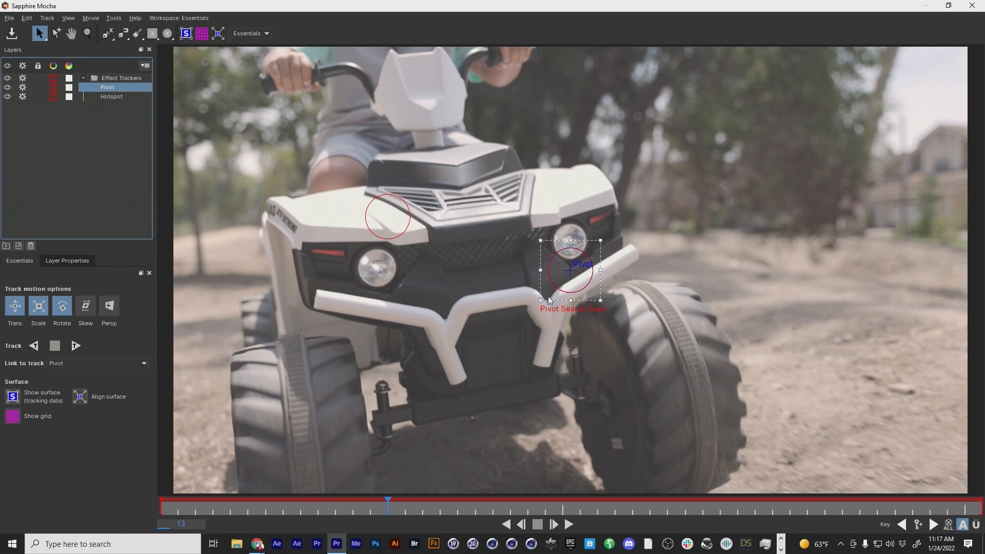
mouse_move(574, 269)
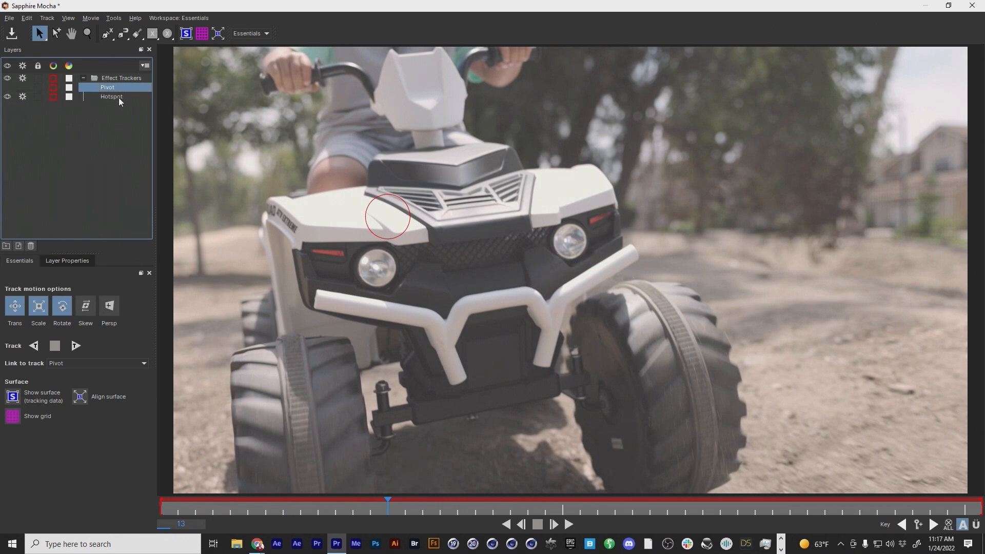
Step: Switch between the Hotspot and Pivot layers, leaving Hotspot selected for the left headlight
click(110, 97)
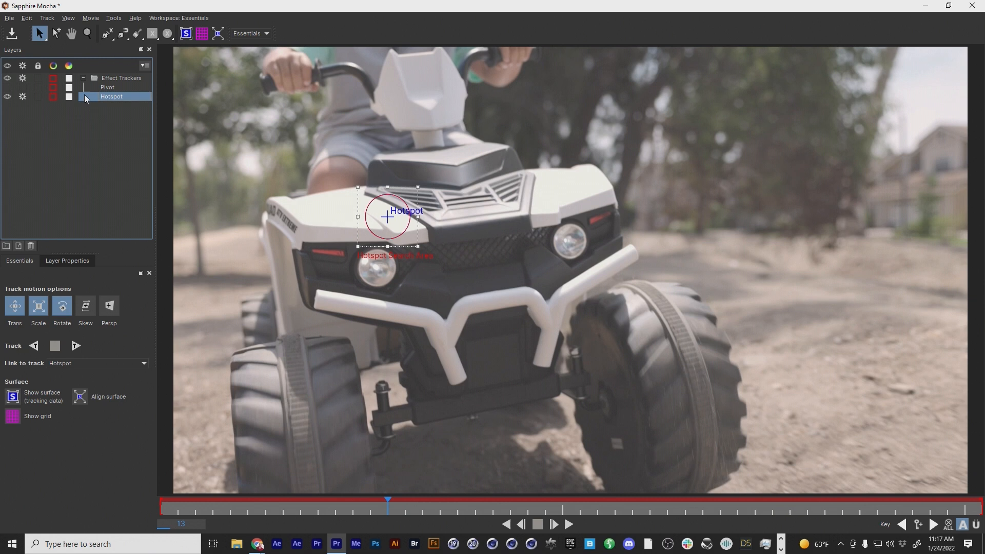
click(107, 86)
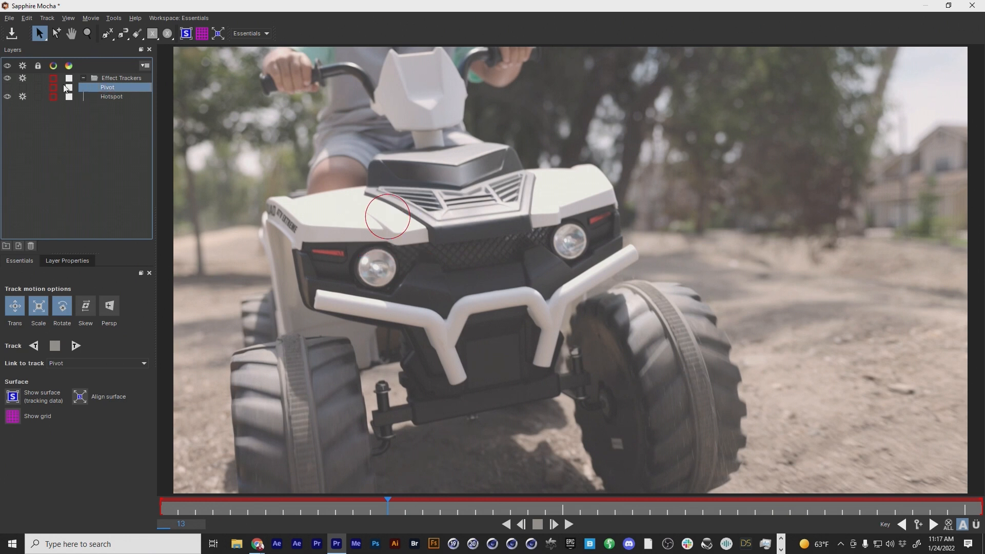
click(111, 97)
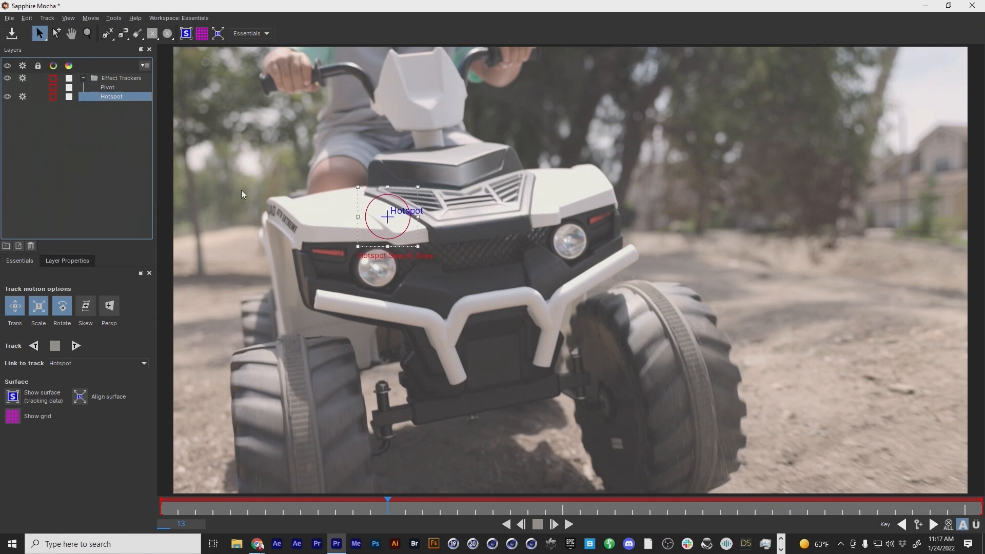
mouse_move(382, 237)
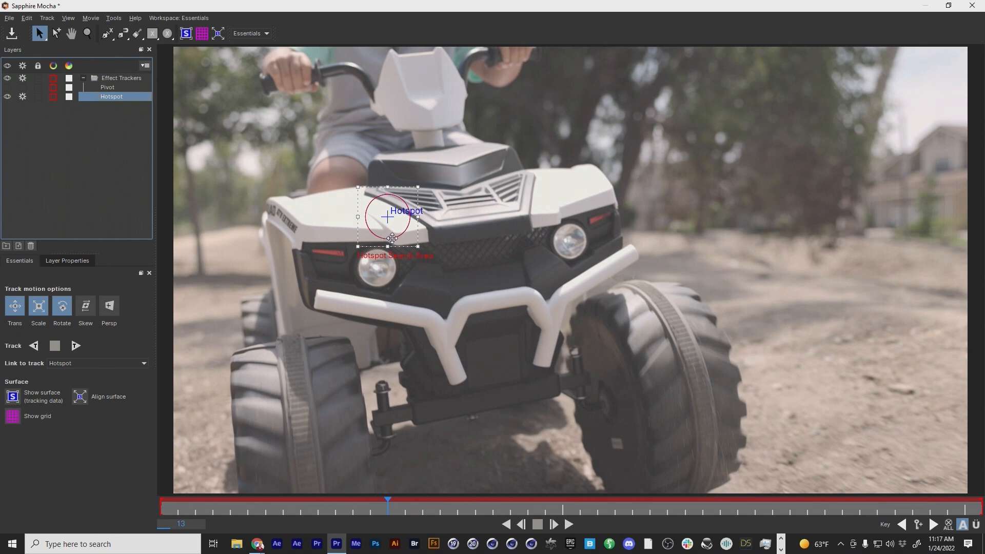
mouse_move(416, 265)
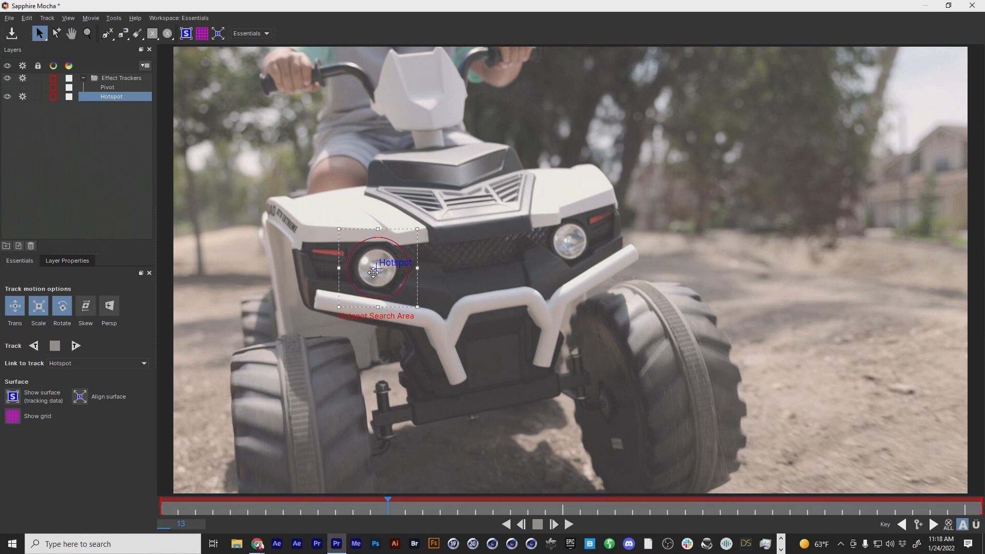
mouse_move(220, 375)
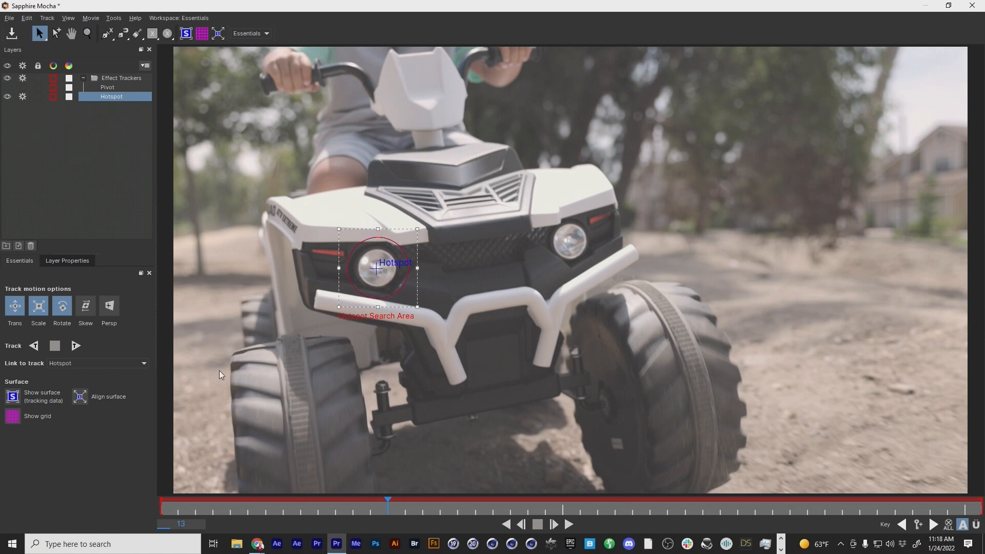
mouse_move(18, 322)
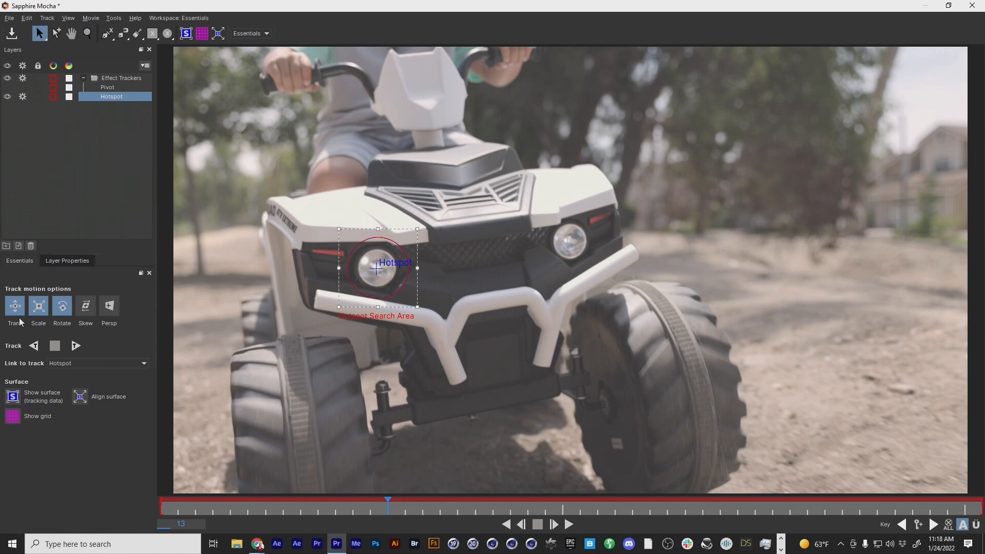
mouse_move(62, 320)
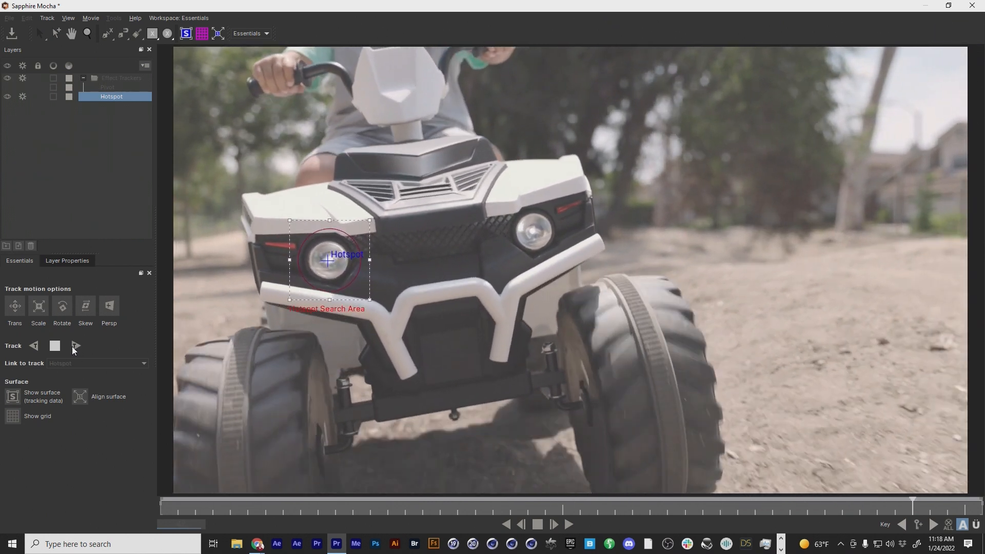
Step: Track the Hotspot forward through the clip and save the track back to Premiere
click(75, 346)
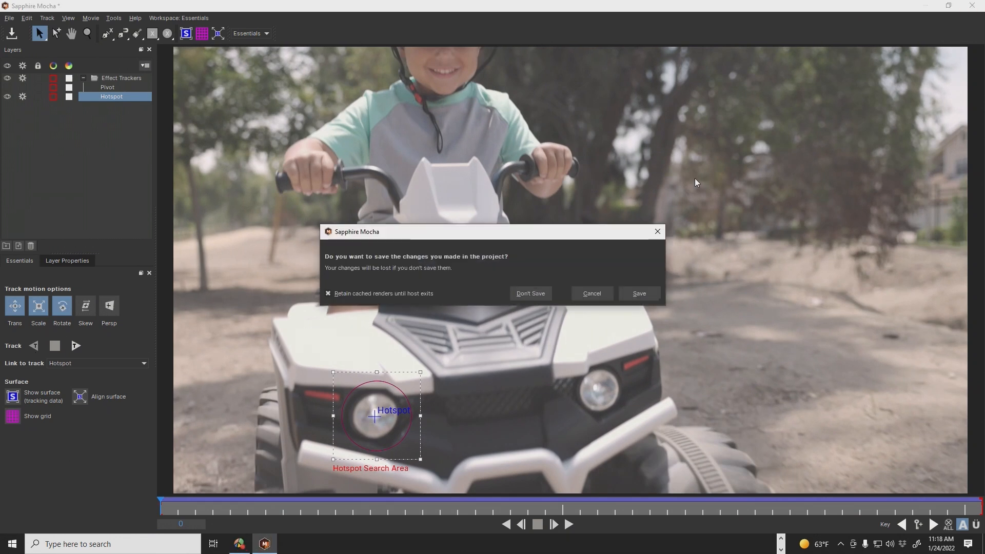
click(529, 293)
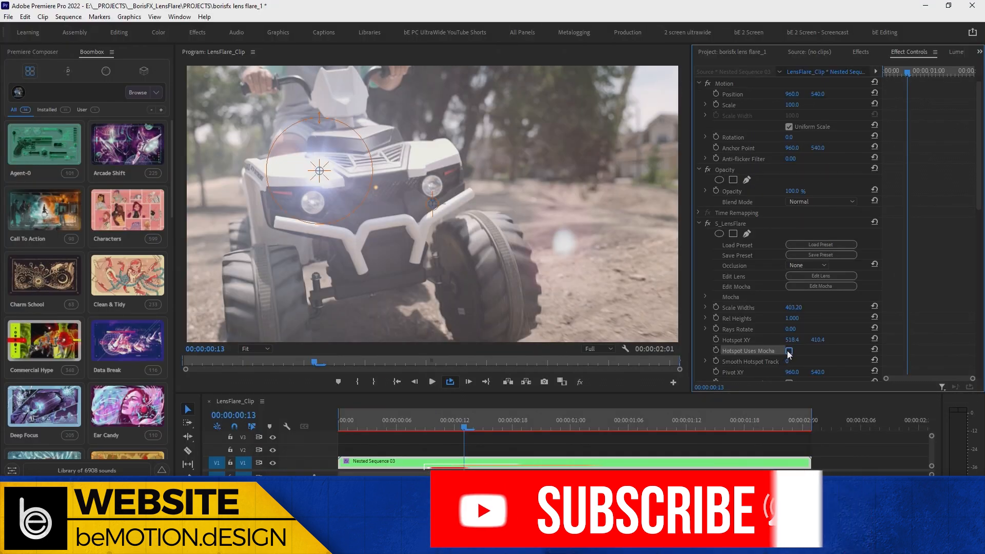
Step: Enable Hotspot Uses Mocha so the flare follows the headlight, then return to the clip start
click(789, 350)
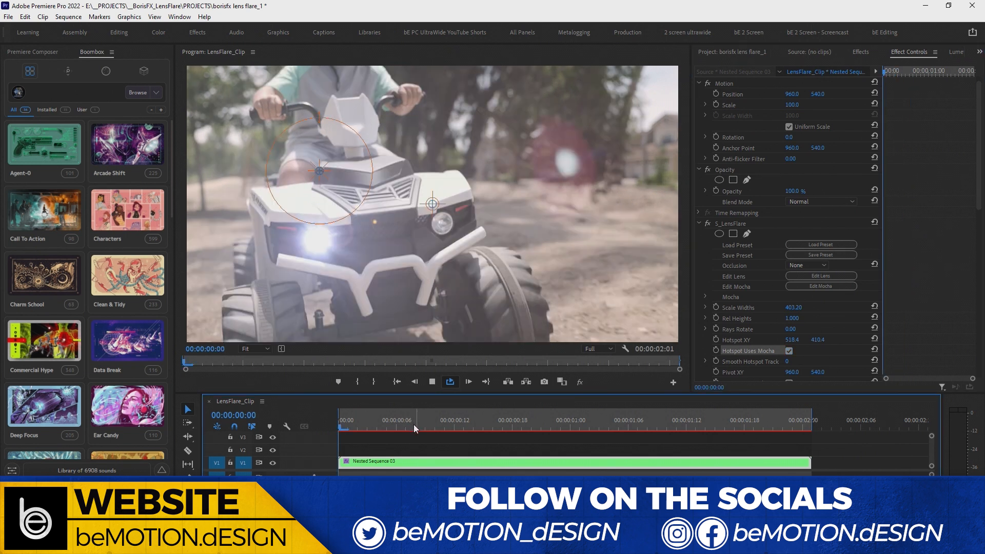
click(677, 427)
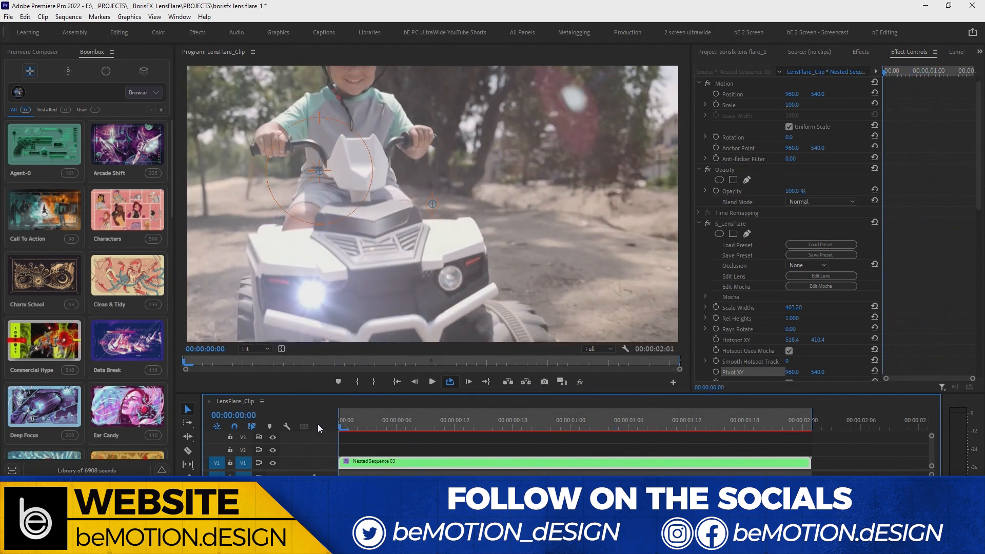
mouse_move(728, 375)
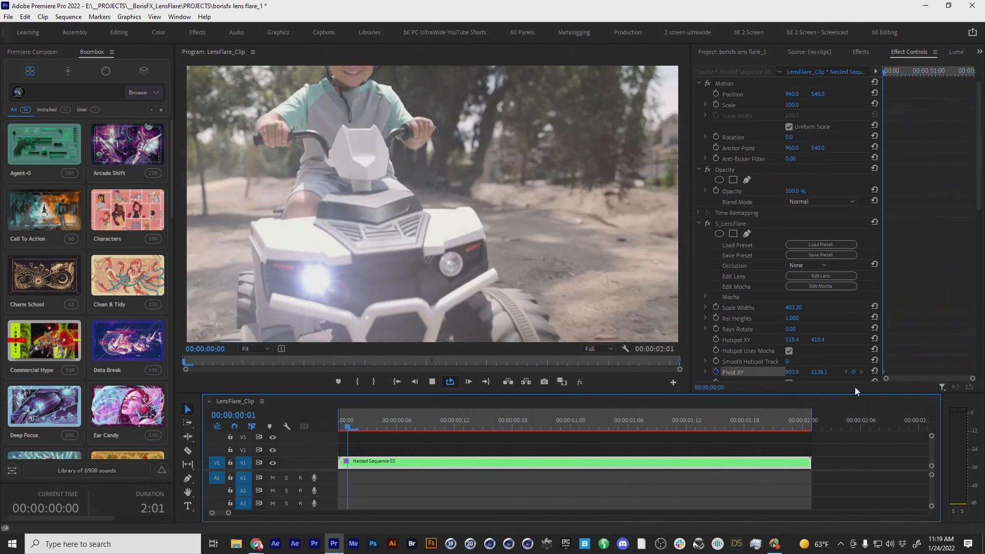
Step: At the clip's end, zoom the viewer to 25% to place the pivot keyframe, then restore Fit
click(704, 429)
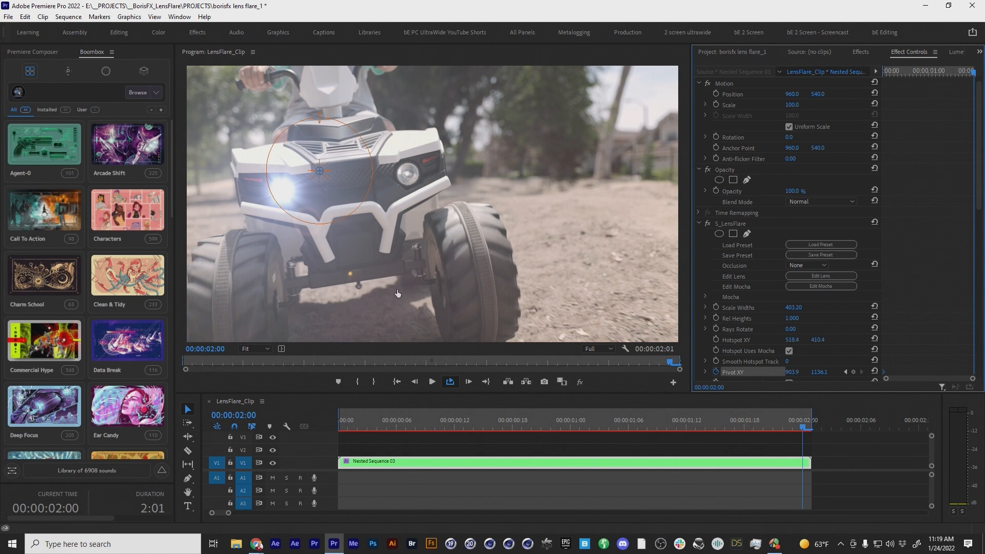
mouse_move(251, 349)
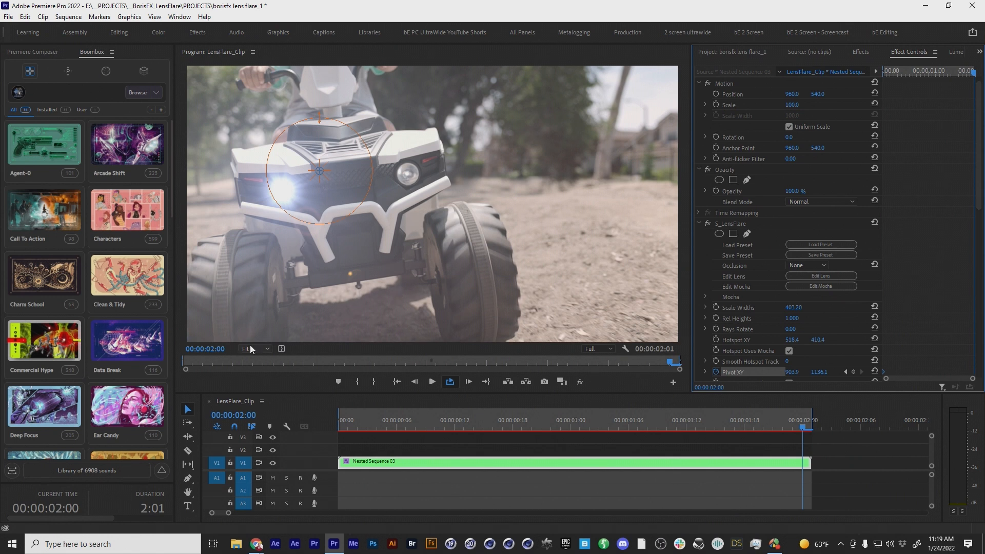
click(255, 349)
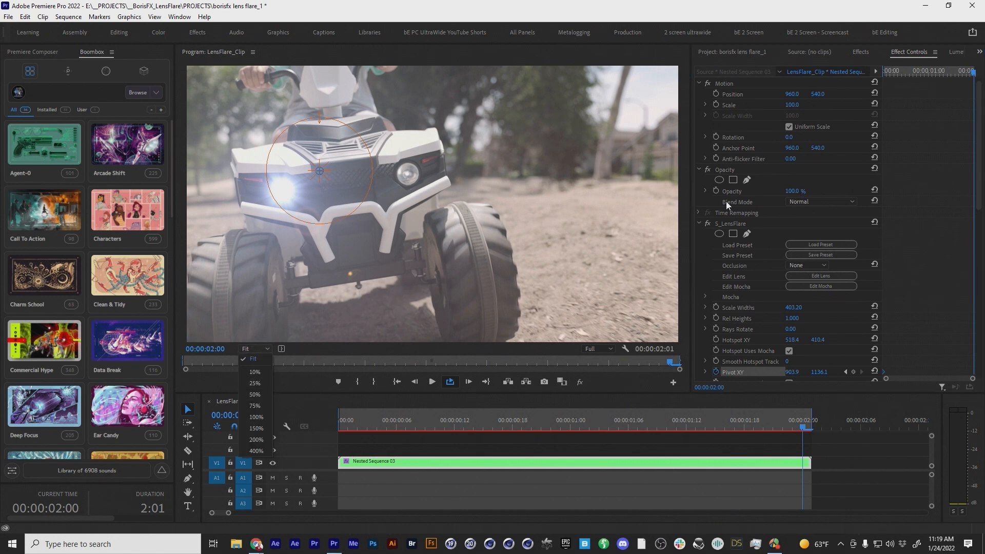
mouse_move(255, 371)
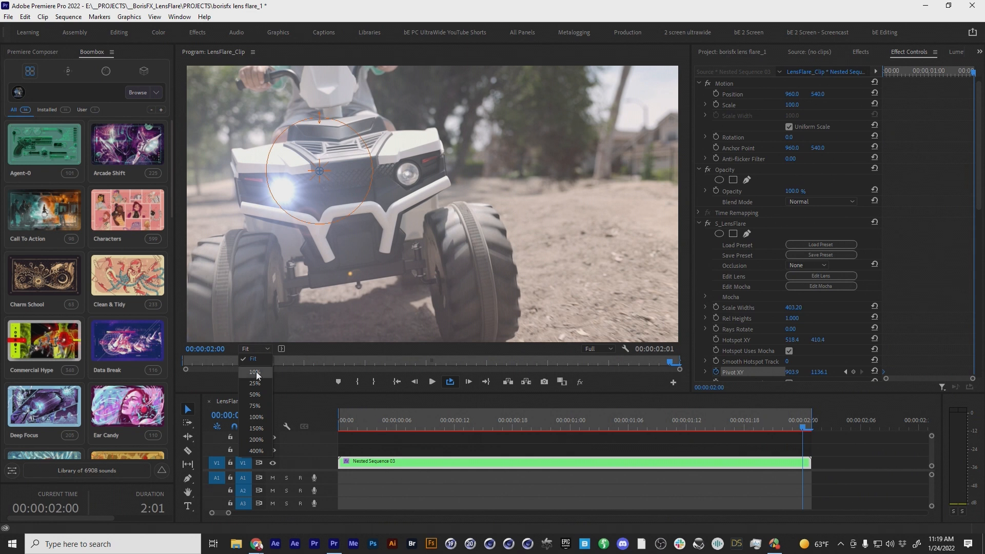
click(254, 382)
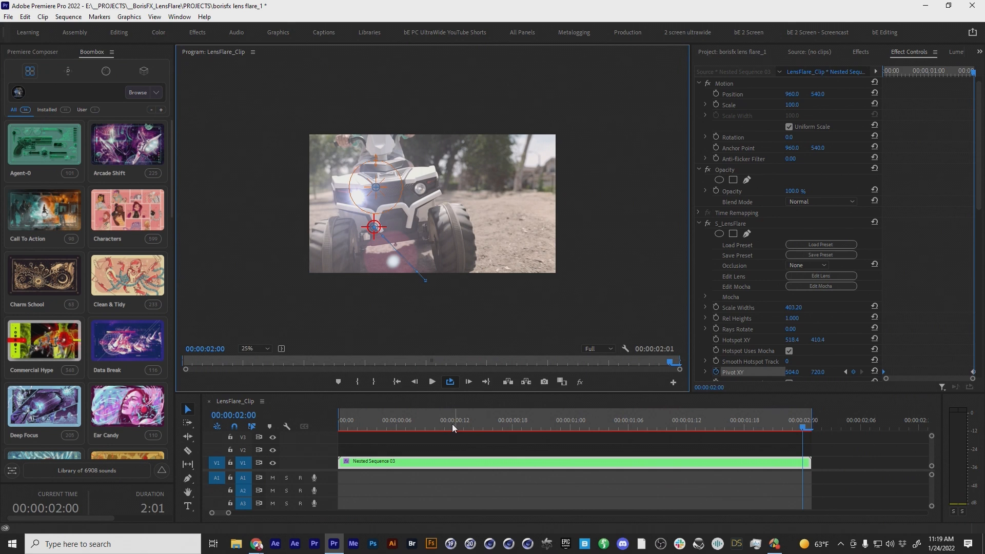
click(254, 348)
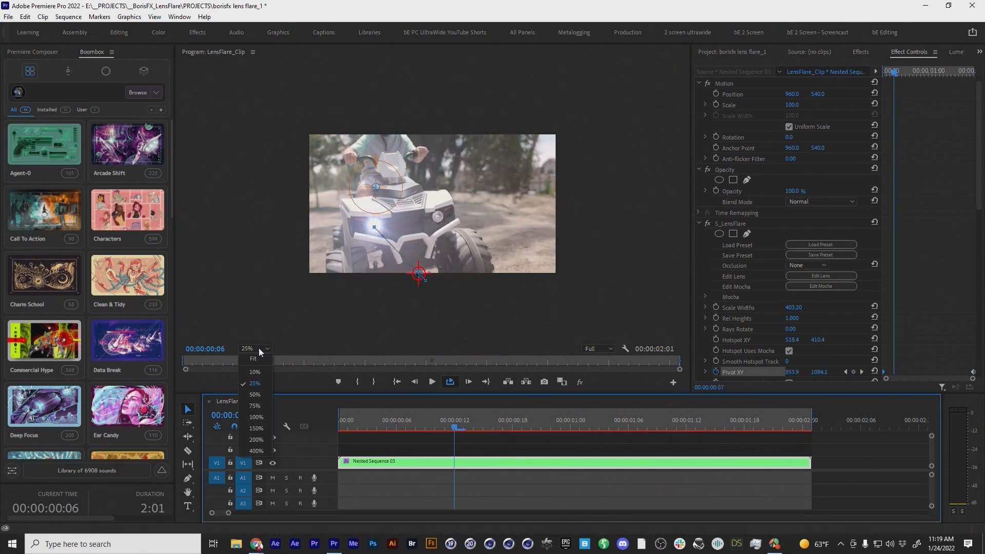
click(255, 382)
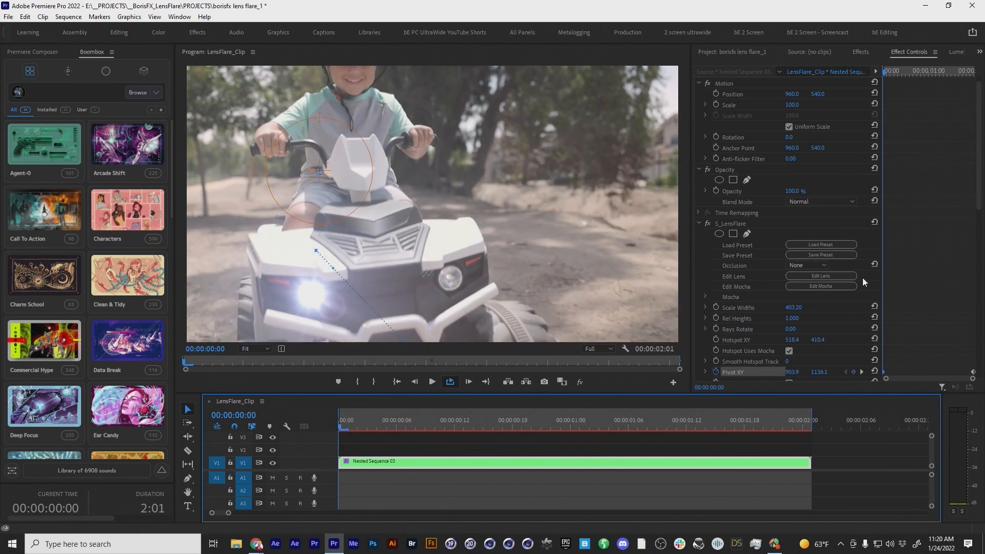
Step: Set the flare's Scale Widths to 250 and scrub later in the clip to check it
double_click(794, 307)
text(250)
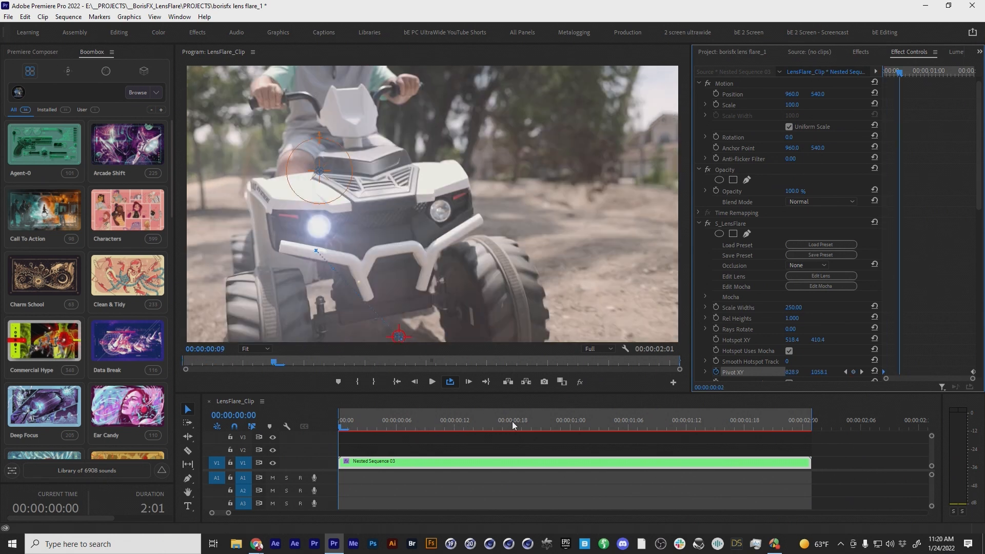
click(514, 429)
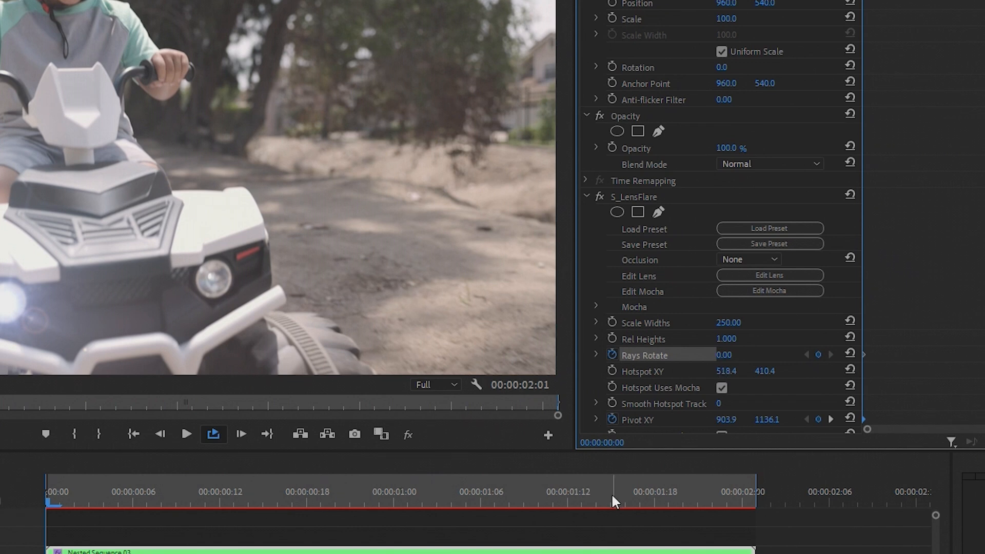
Step: At the clip's last frame, set a new Rays Rotate value to complete the rotation keyframes
key(ctrl+s)
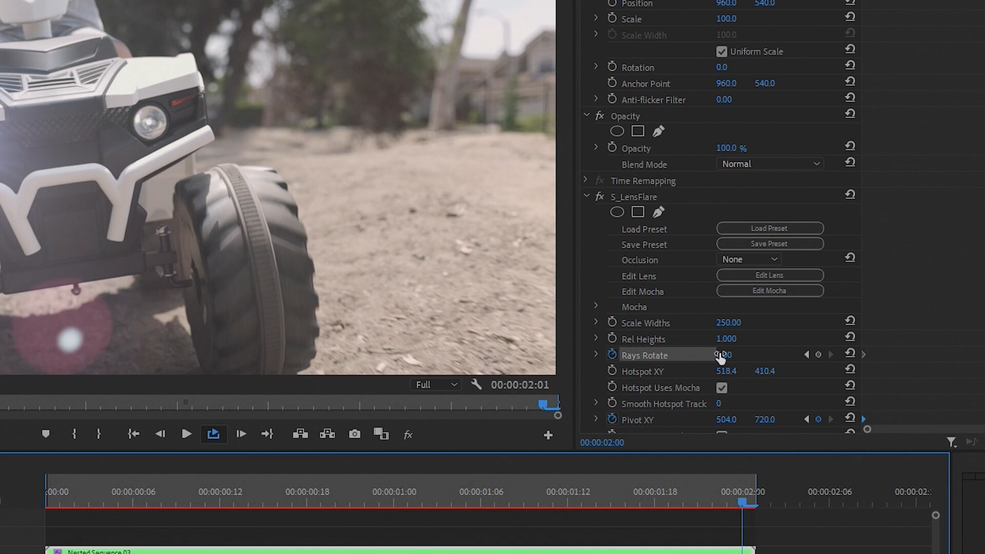
double_click(729, 355)
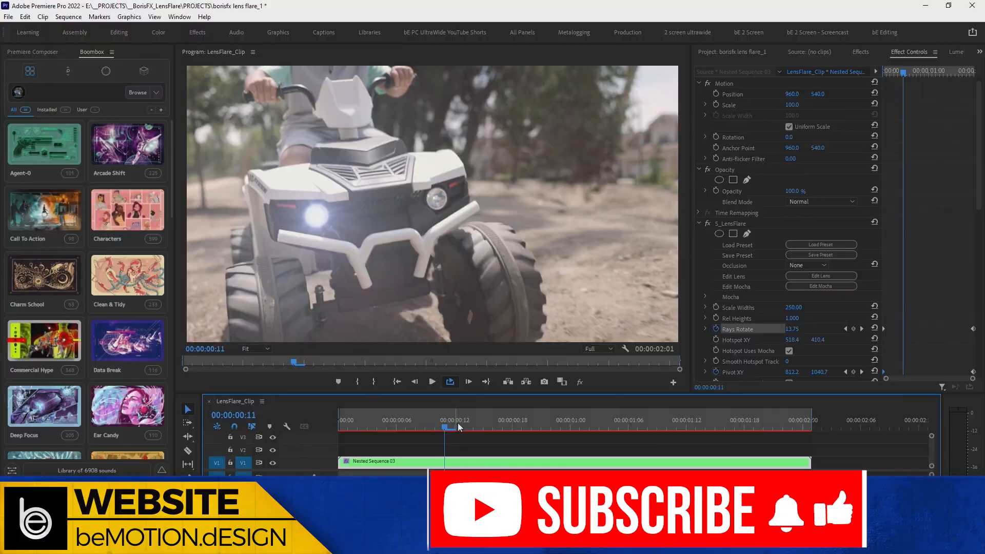
Step: Scrub the clip to check the flare, then duplicate S_LensFlare for the other headlight
click(820, 286)
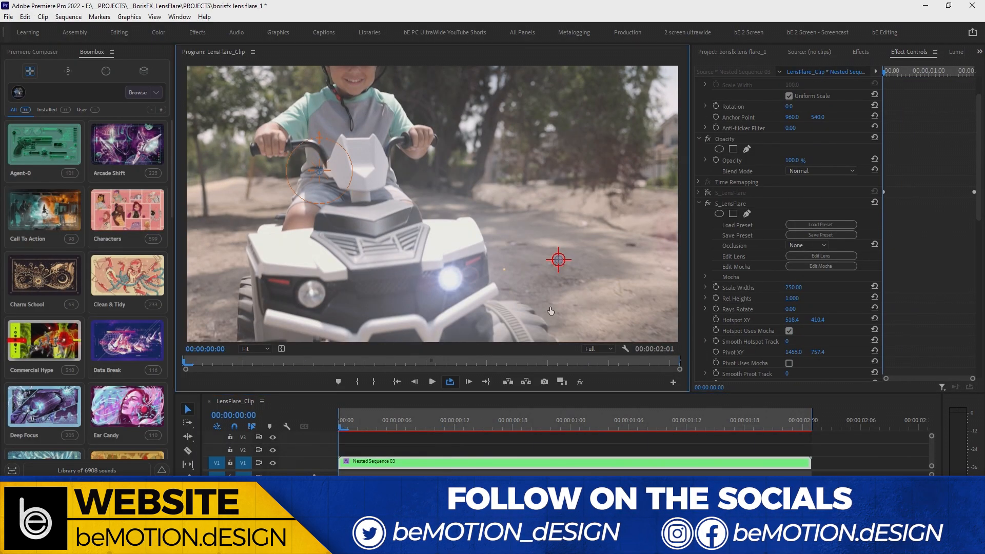
click(431, 382)
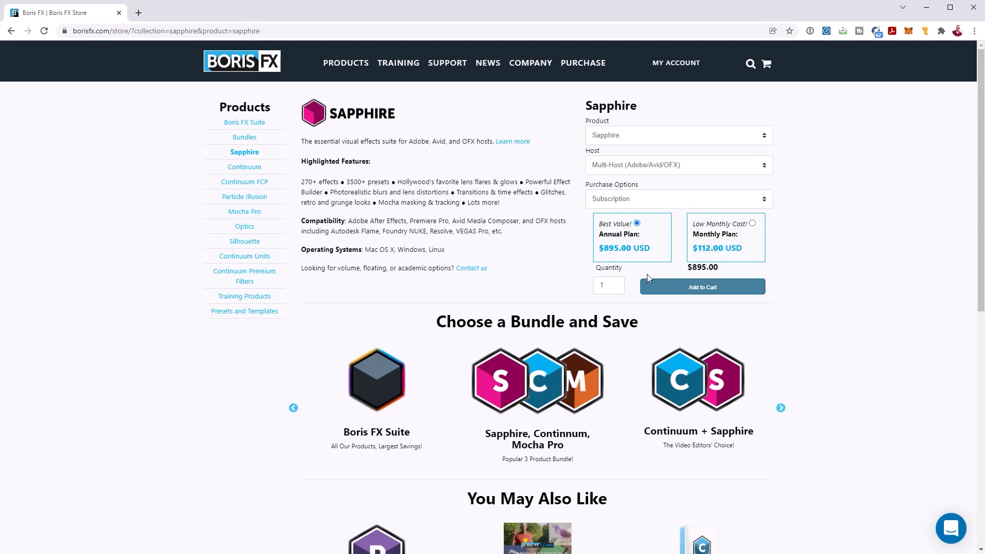
Step: Apply the 'bemotion-sa' discount code, bringing the Sapphire annual total to 760.75 USD
click(702, 287)
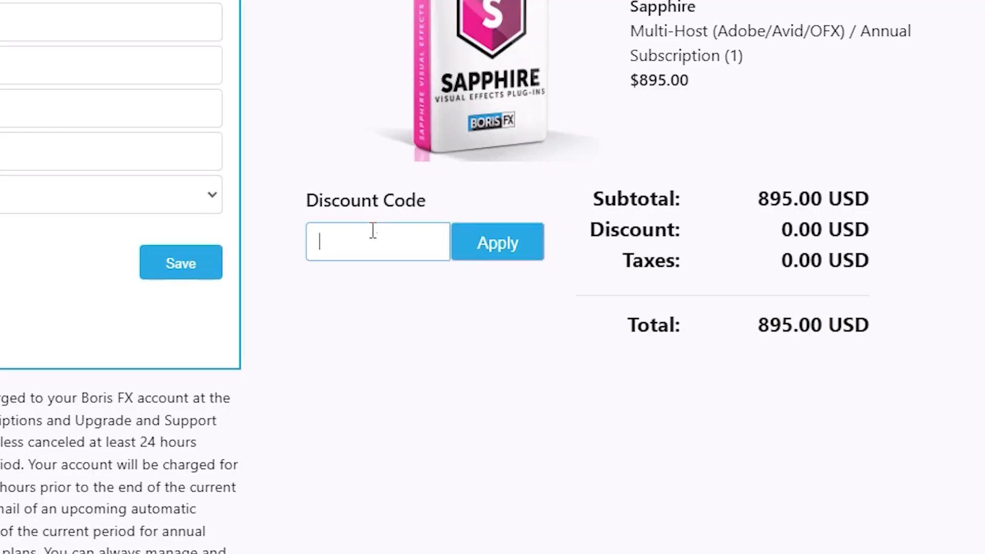
text(bemotio)
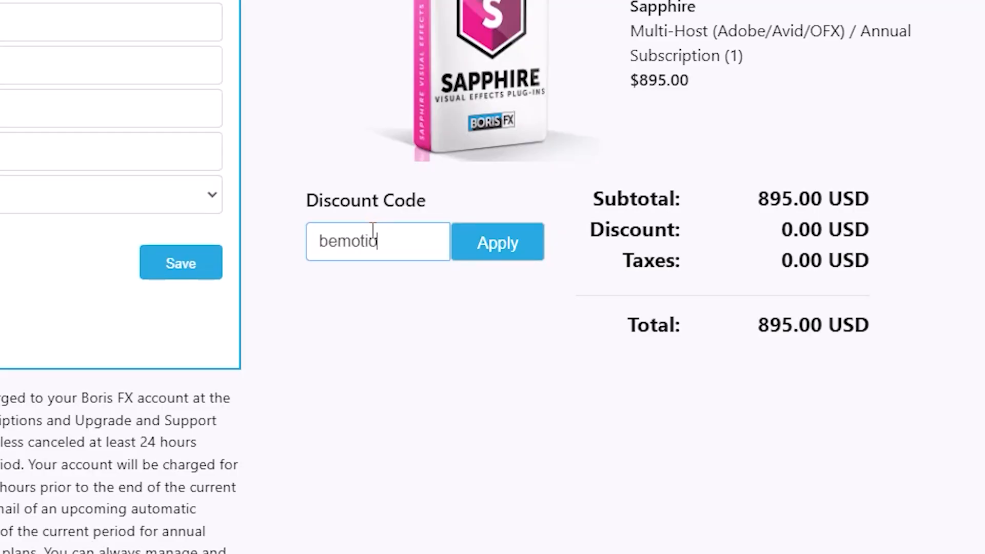
click(496, 241)
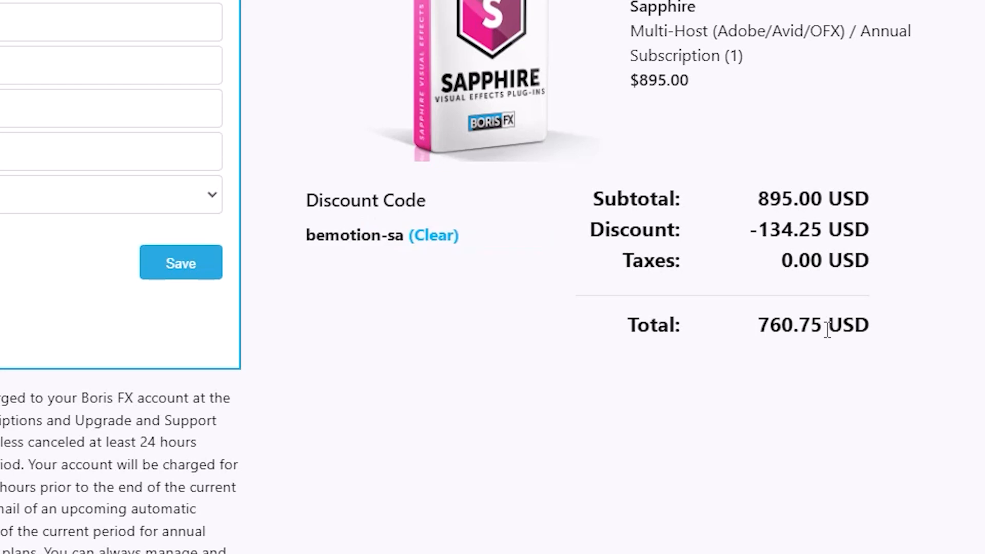